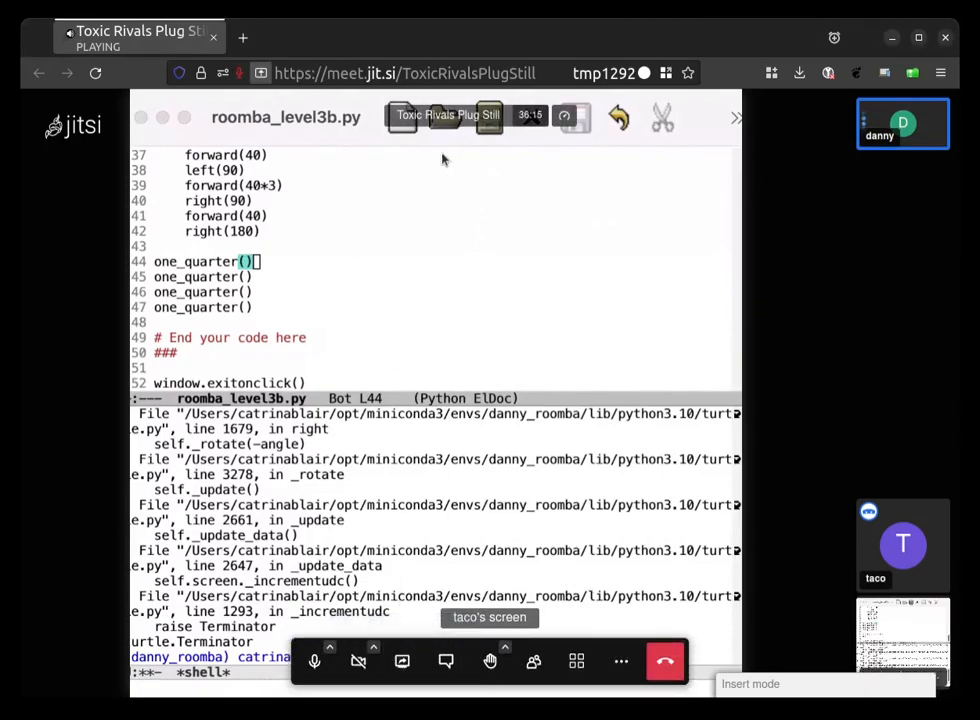
mouse_move(328, 318)
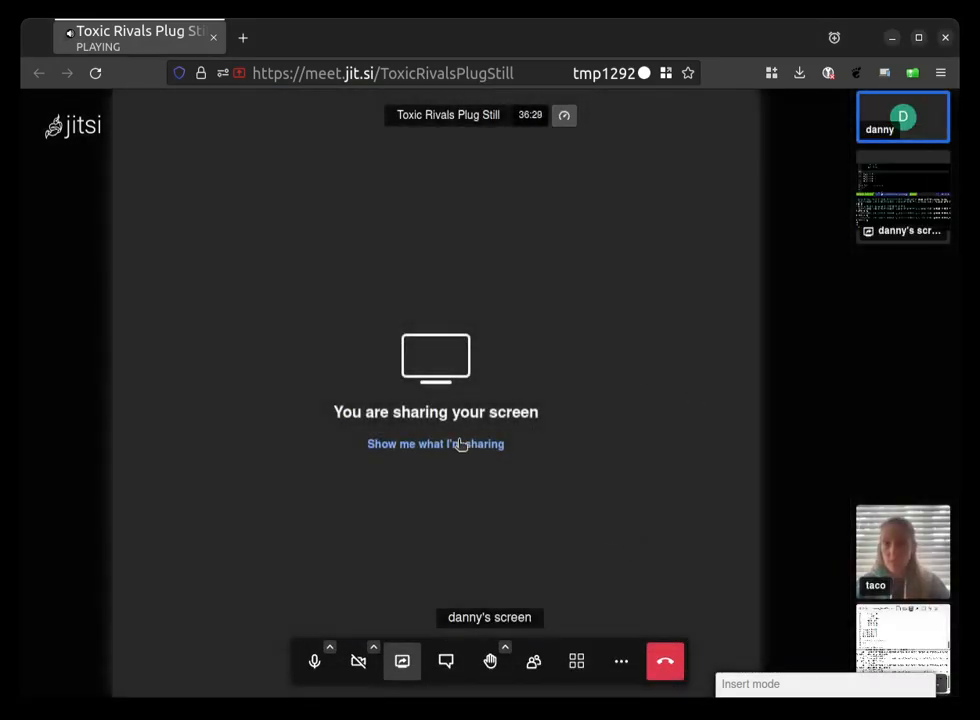
Step: Insert a 'for _ in range(4)' line above the four one_quarter() calls
click(435, 443)
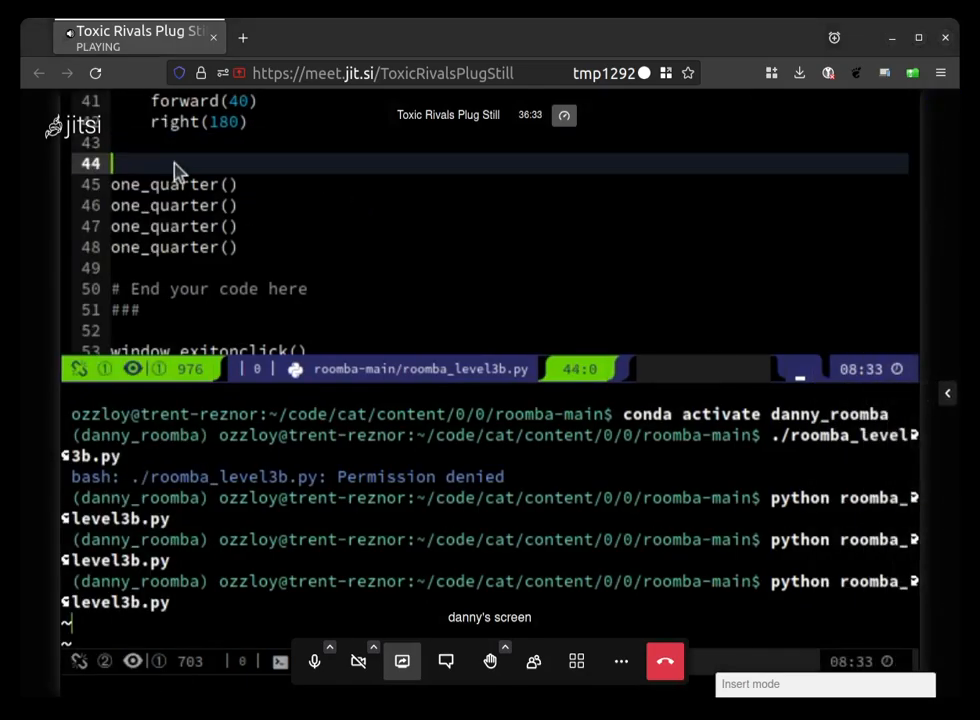
text(for)
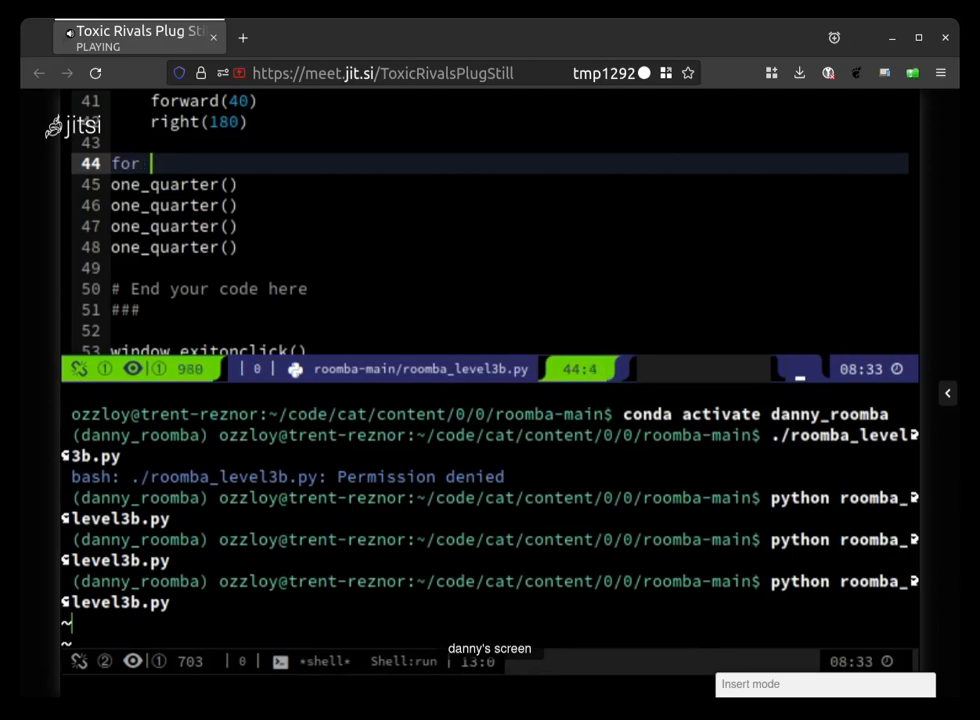
text(_)
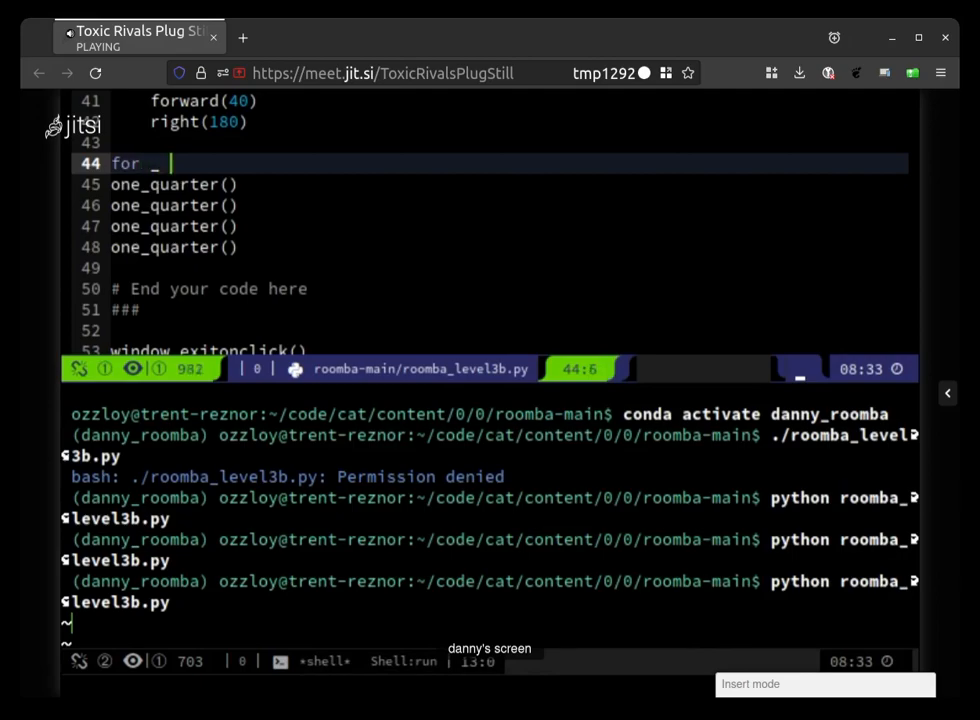
text(in range)
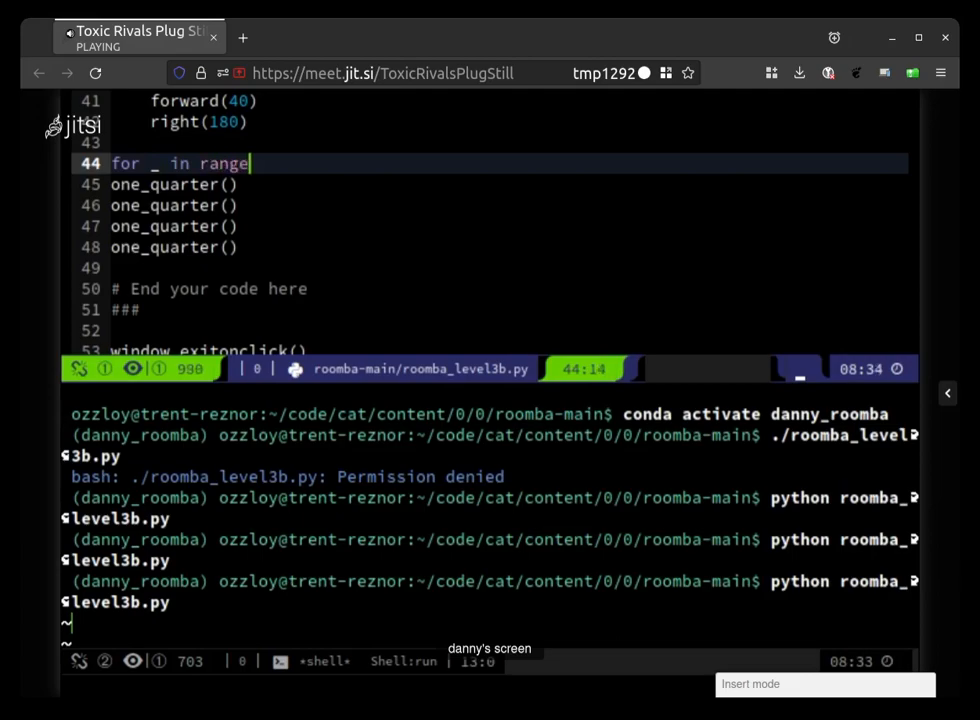
text((4):)
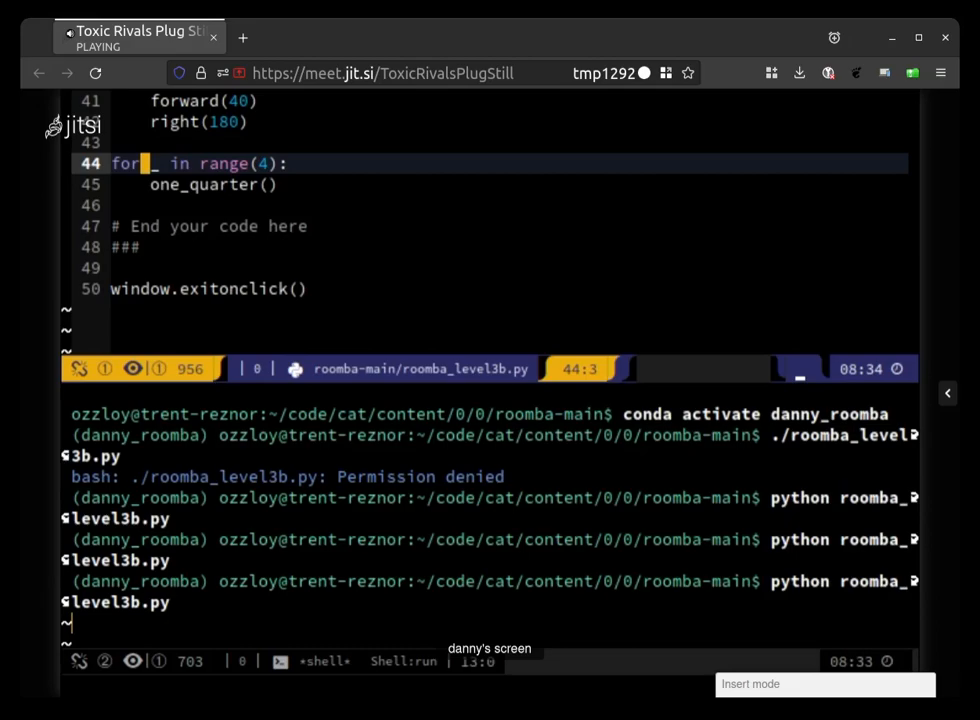
key(Right)
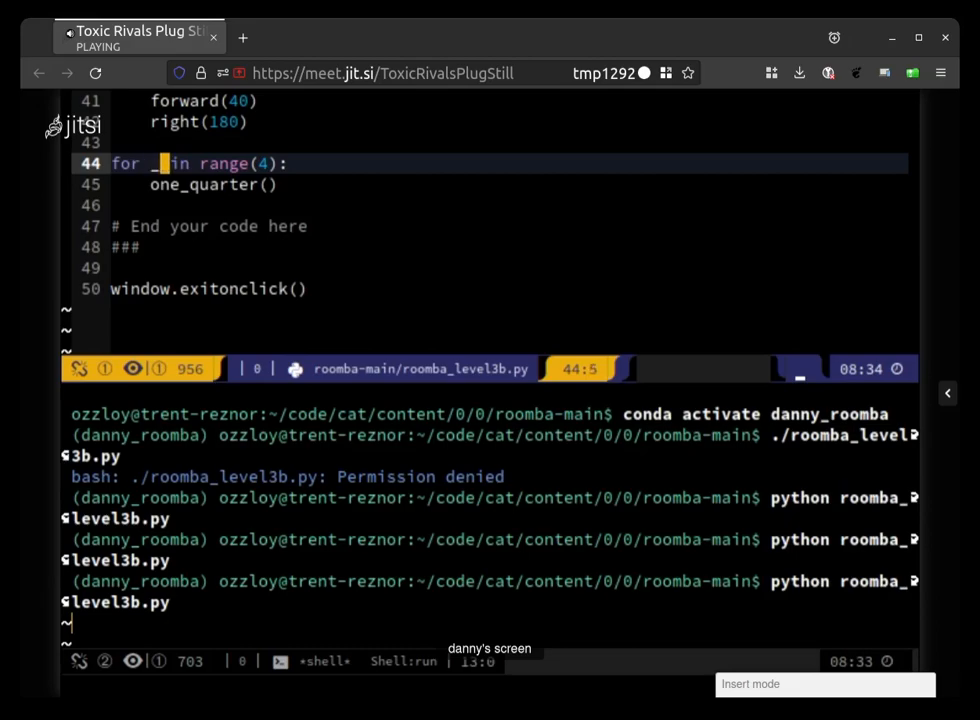
key(Right)
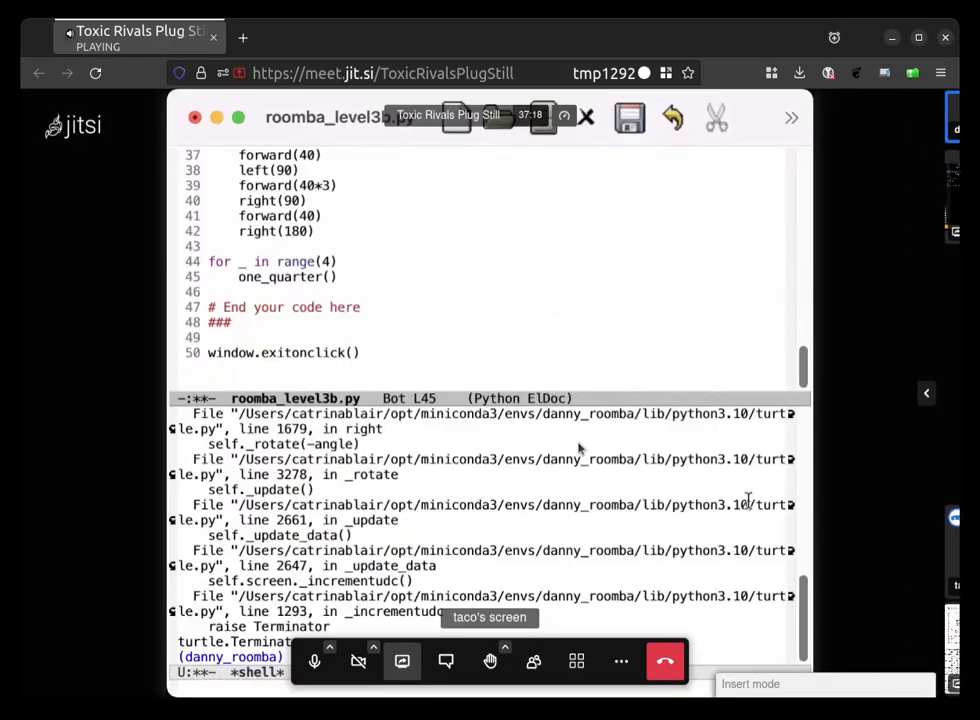
mouse_move(527, 280)
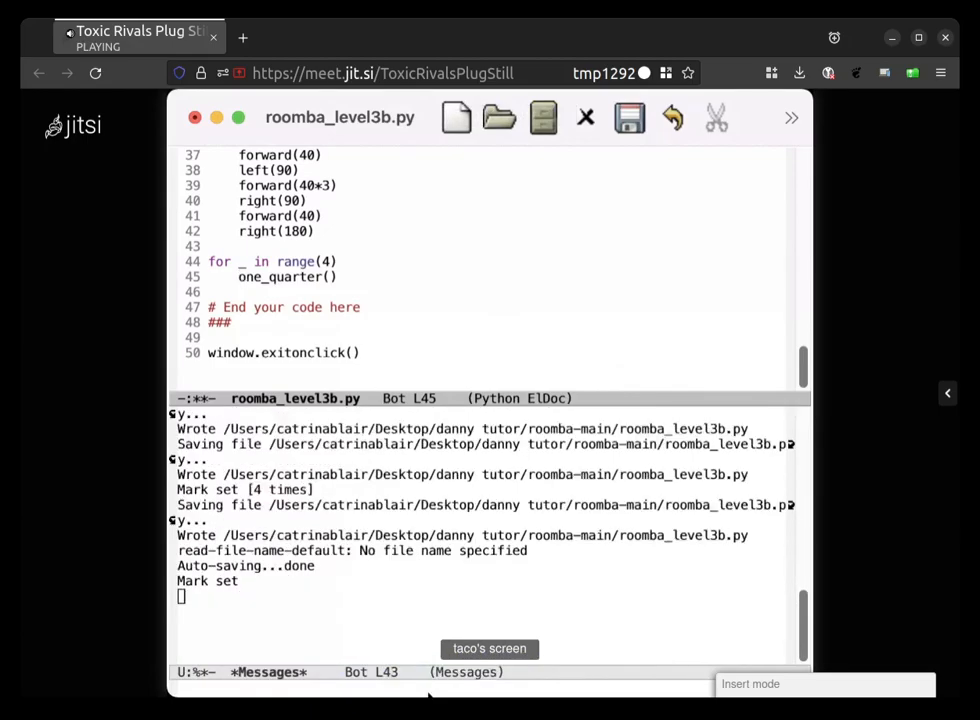
mouse_move(425, 602)
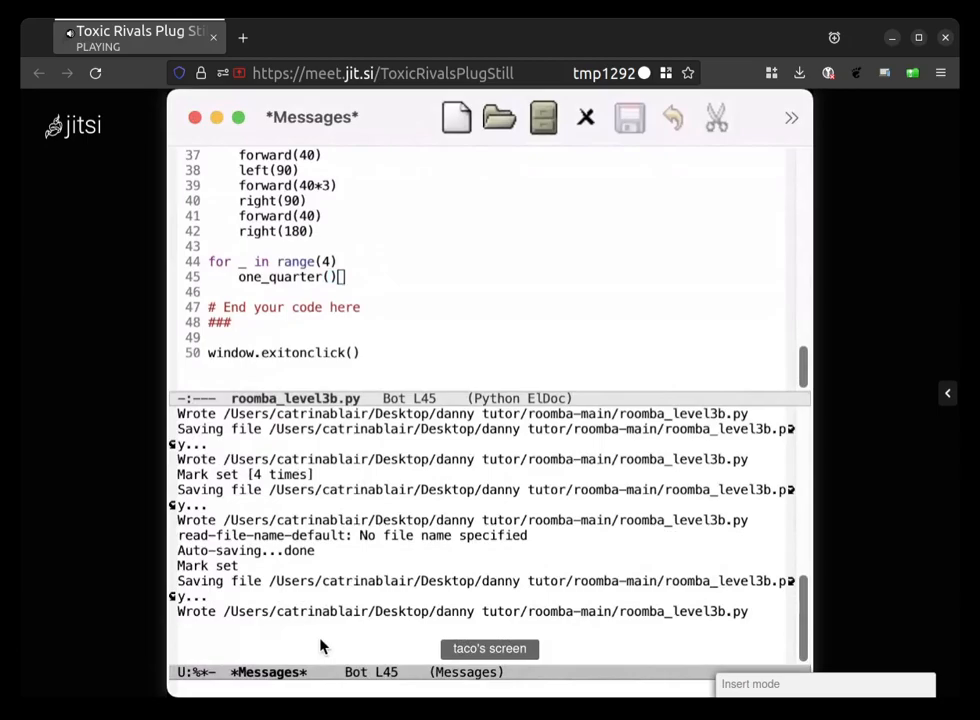
Step: Switch back to the *shell* buffer with C-x b
key(ctrl+x)
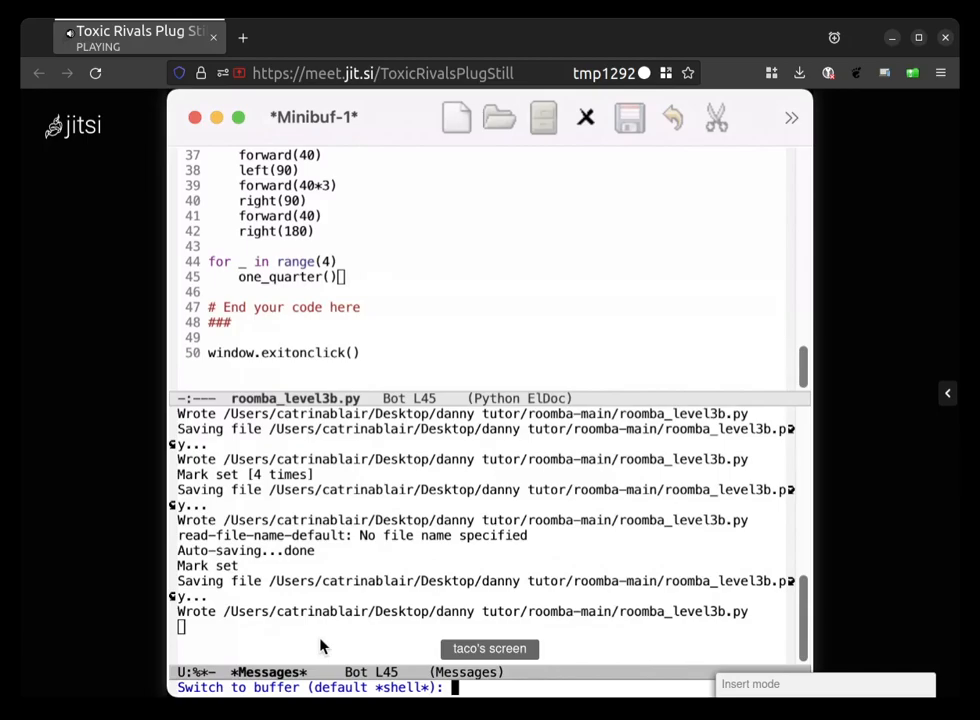
key(Return)
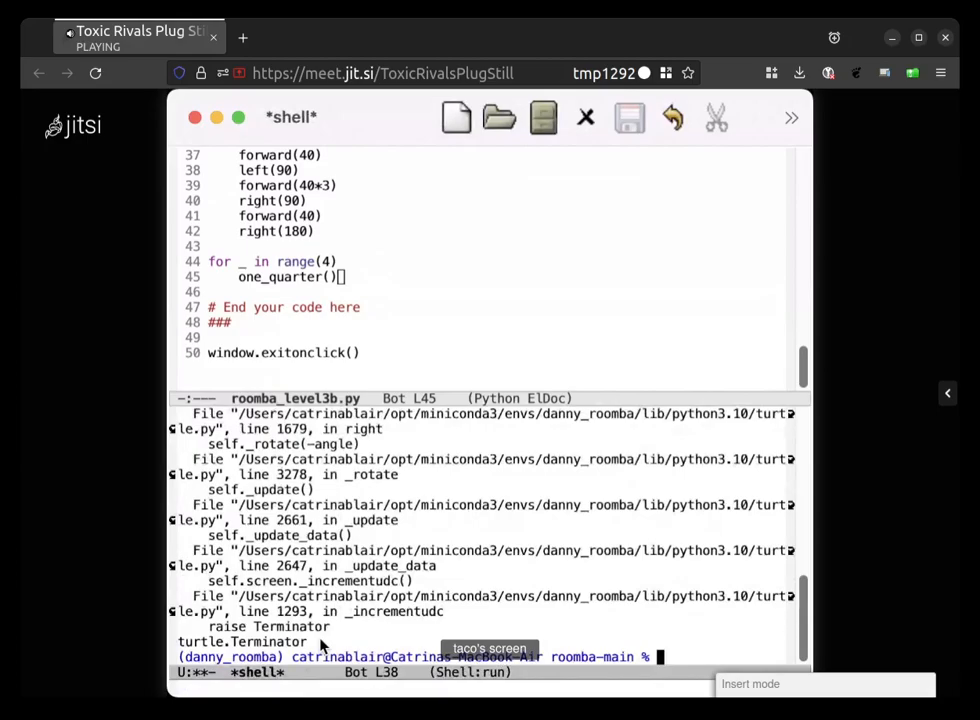
Step: Run 'python roomba_level3b.py' in the shell, completing the file name
text(python3)
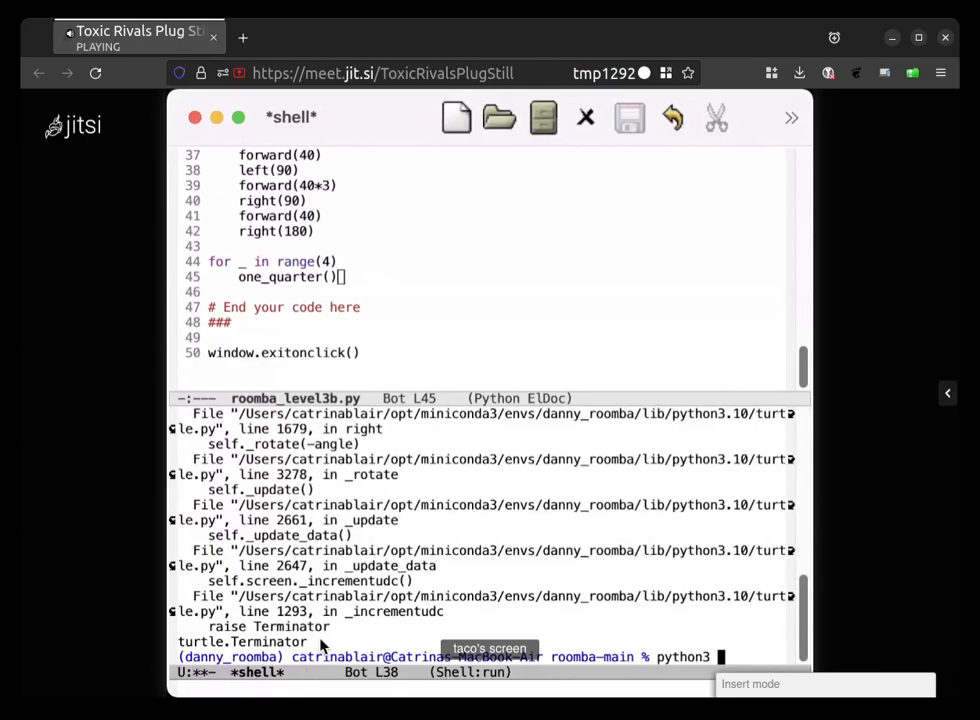
key(BackSpace)
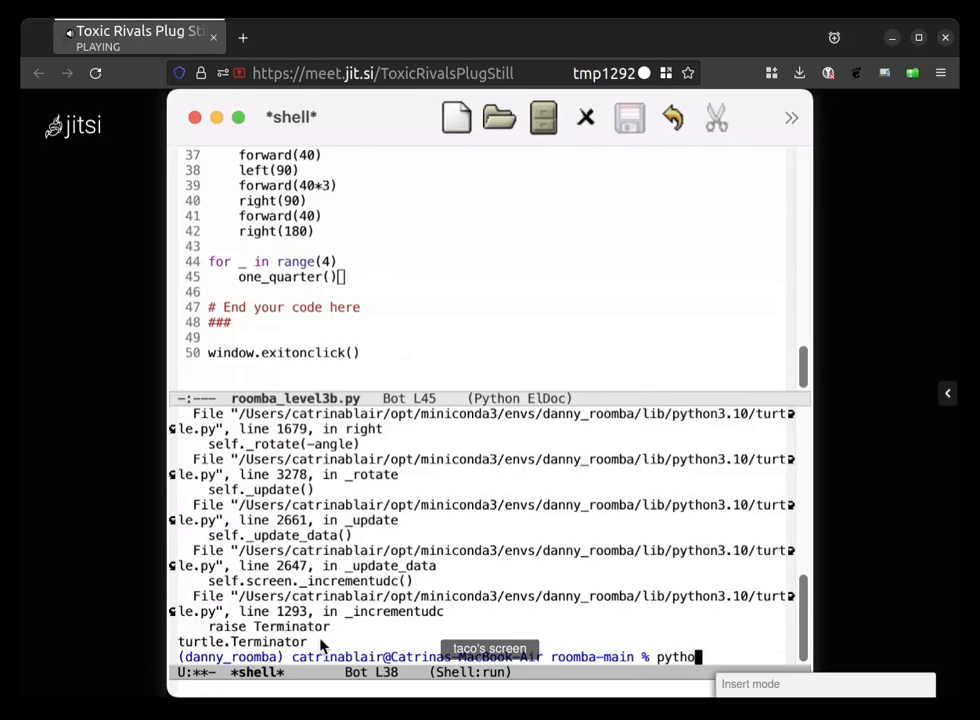
text(n)
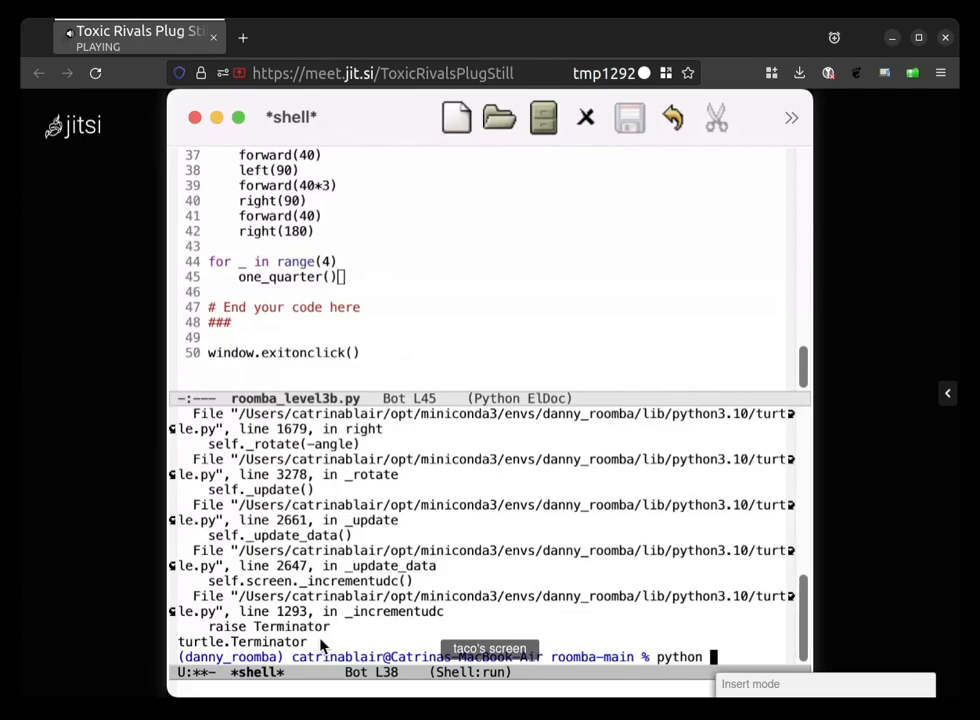
text(room)
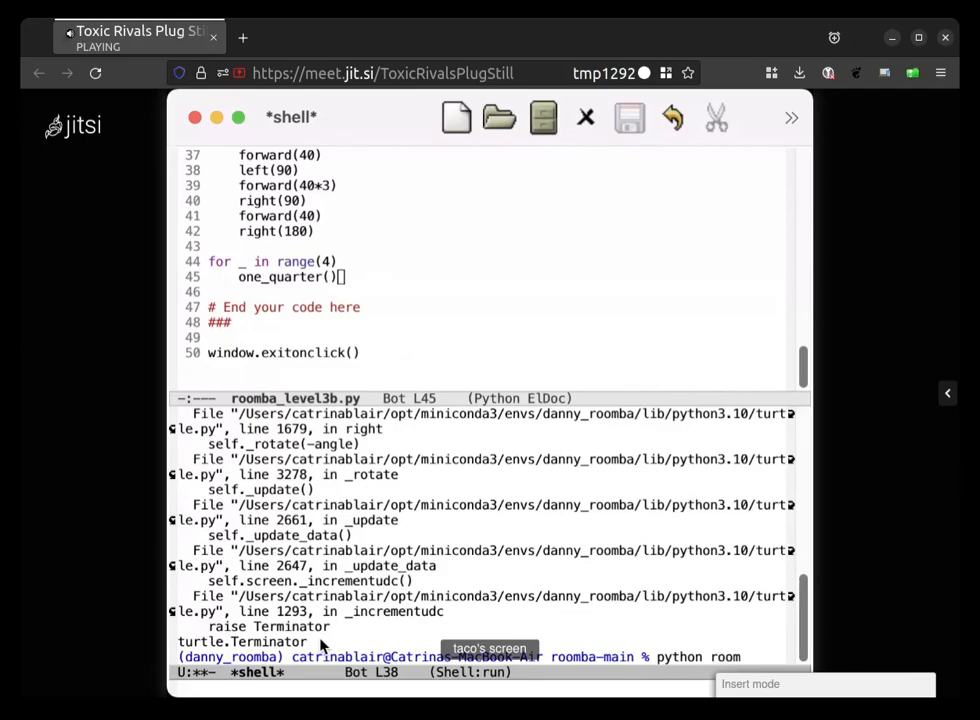
key(Tab)
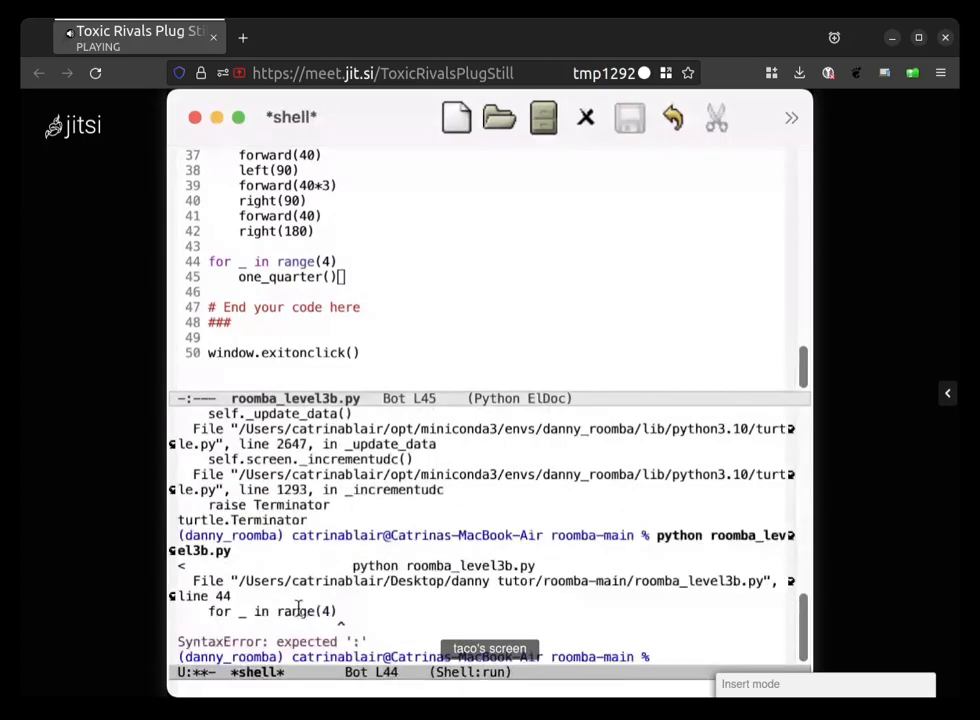
mouse_move(400, 566)
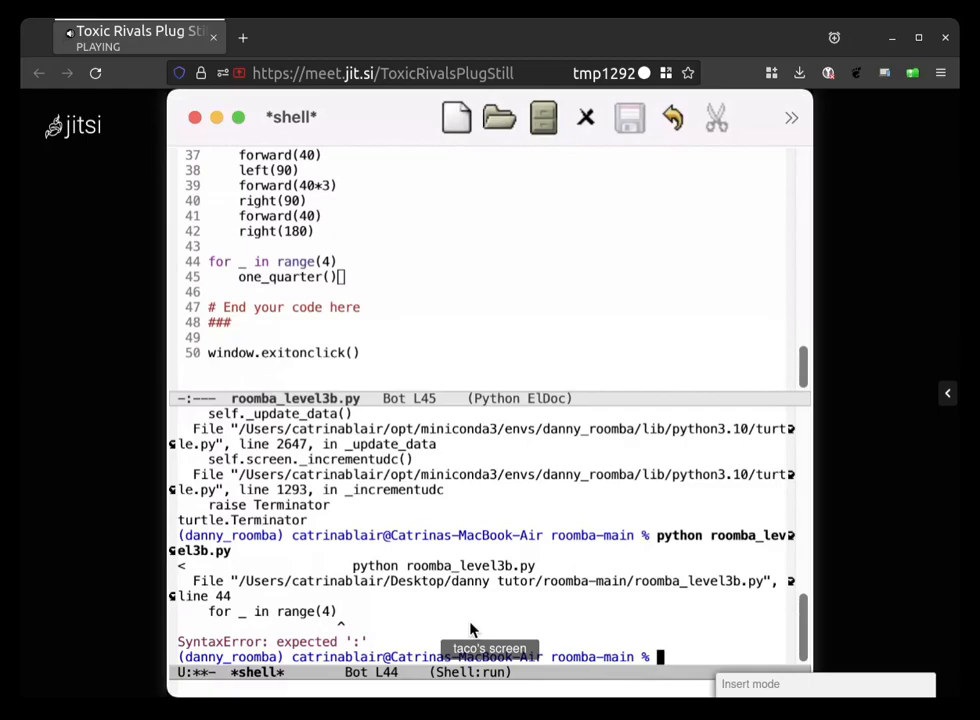
mouse_move(705, 548)
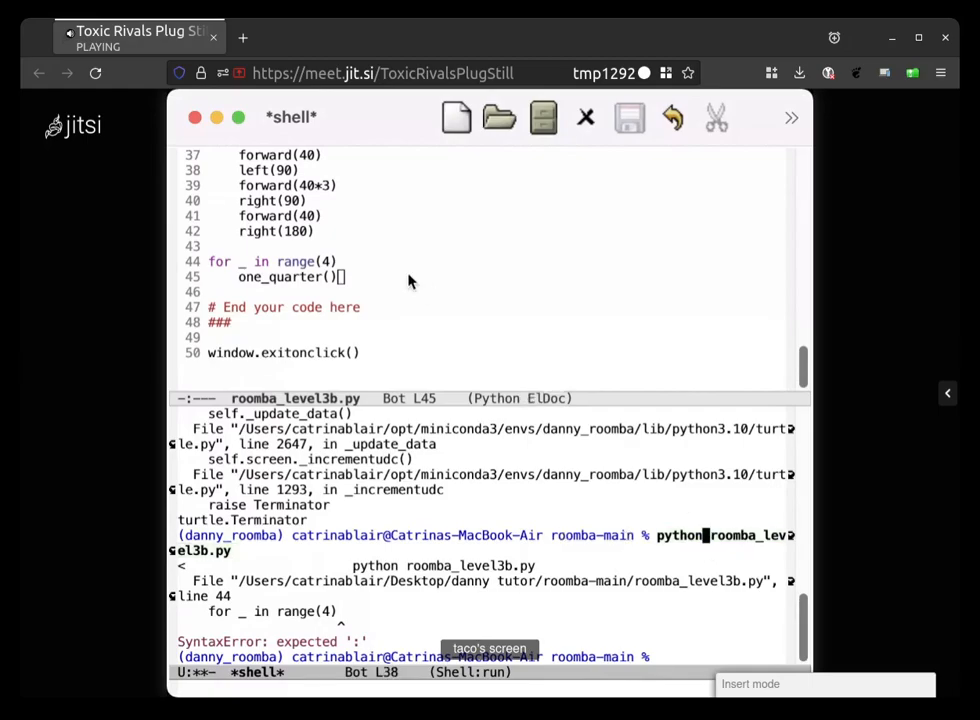
Step: Add ':' after range(4) on line 44 and save roomba_level3b.py
scroll(up, 3)
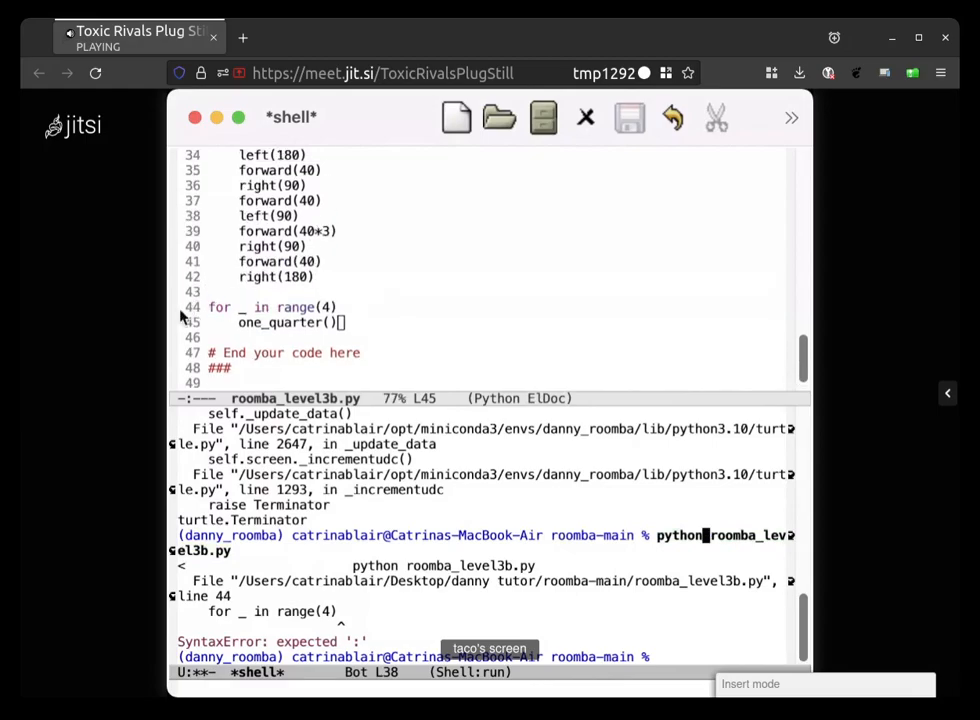
mouse_move(340, 313)
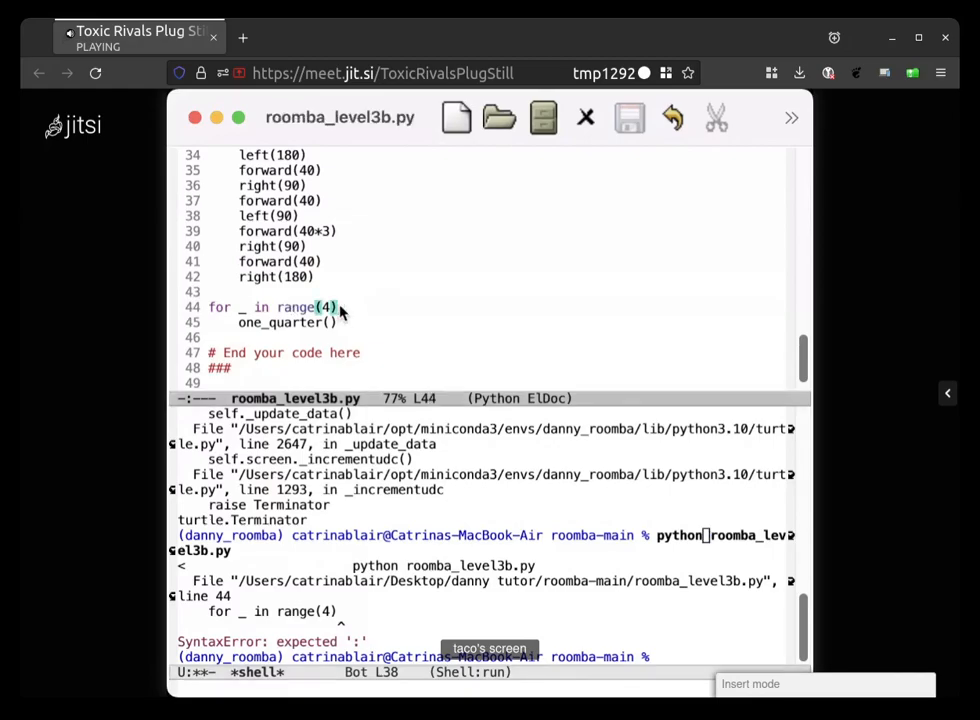
text(:)
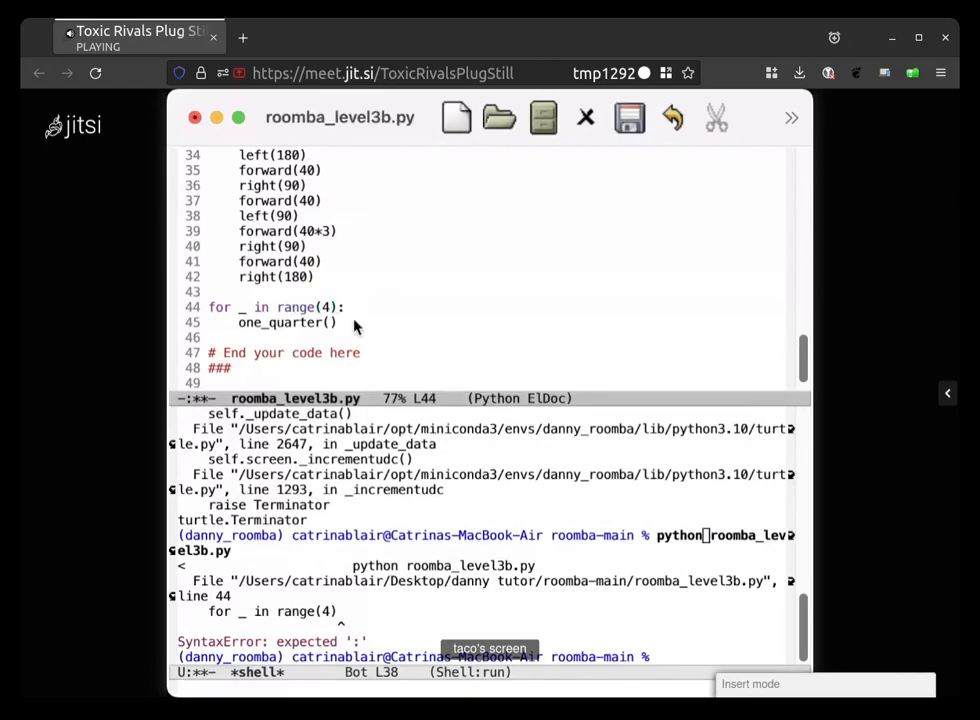
click(629, 117)
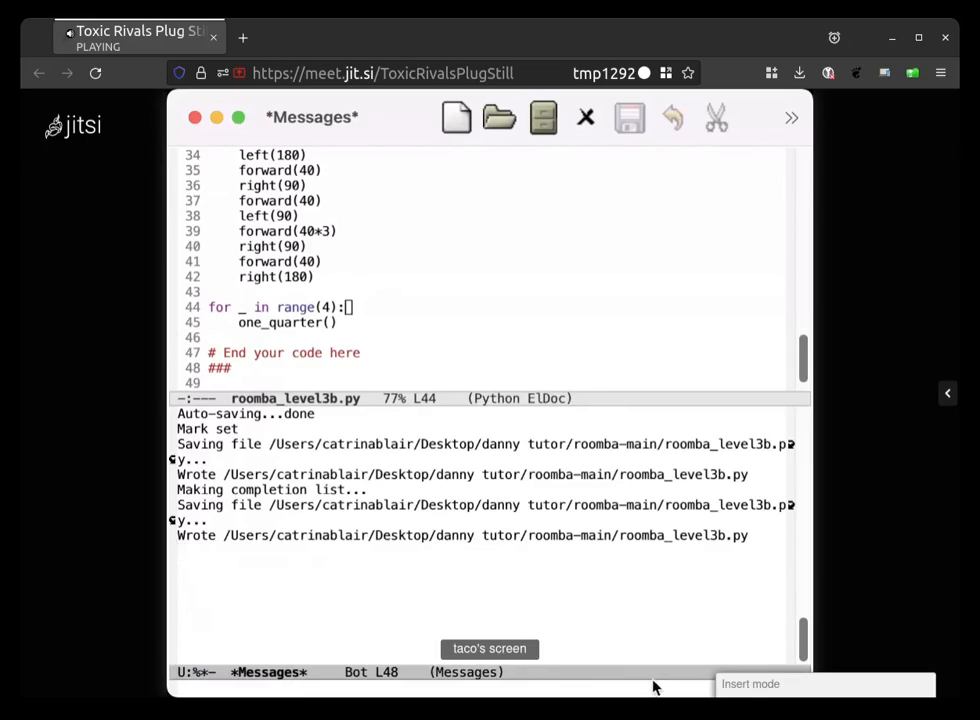
mouse_move(641, 688)
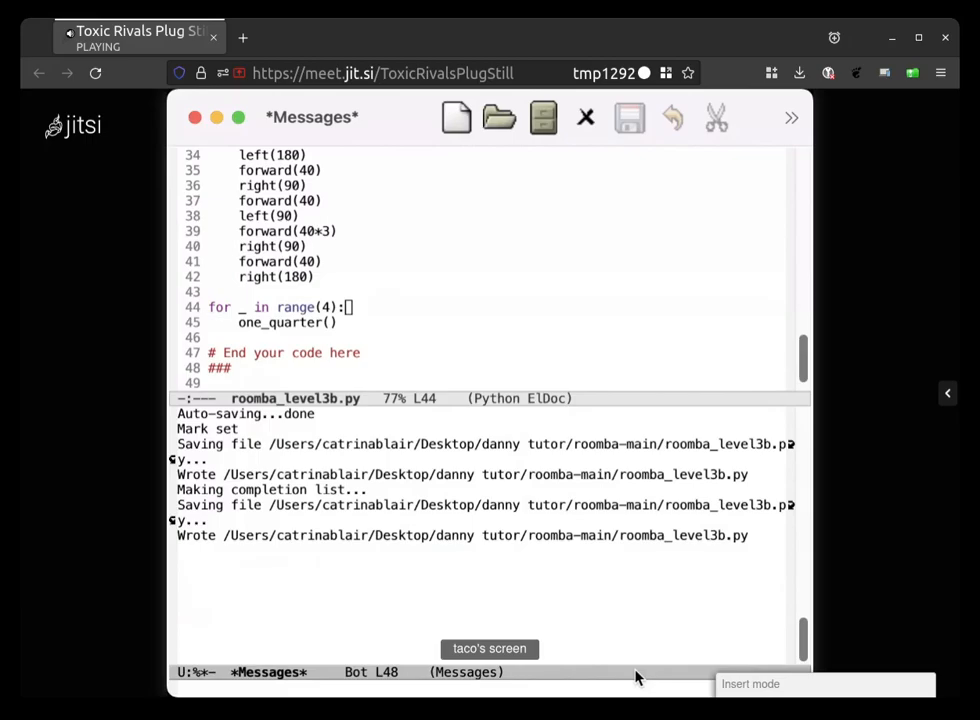
mouse_move(617, 626)
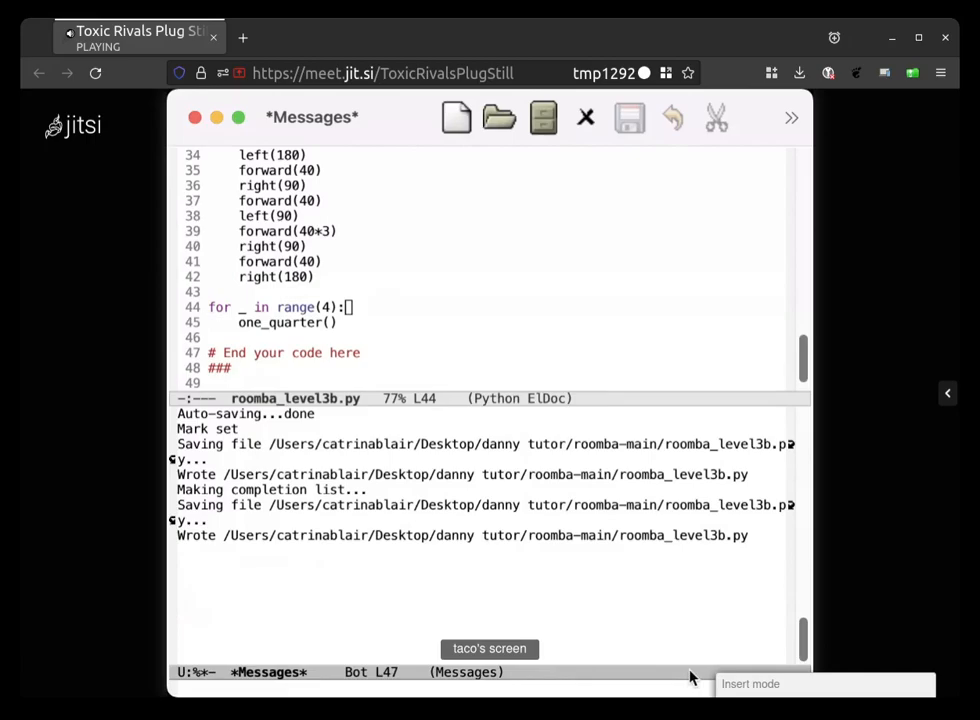
mouse_move(620, 604)
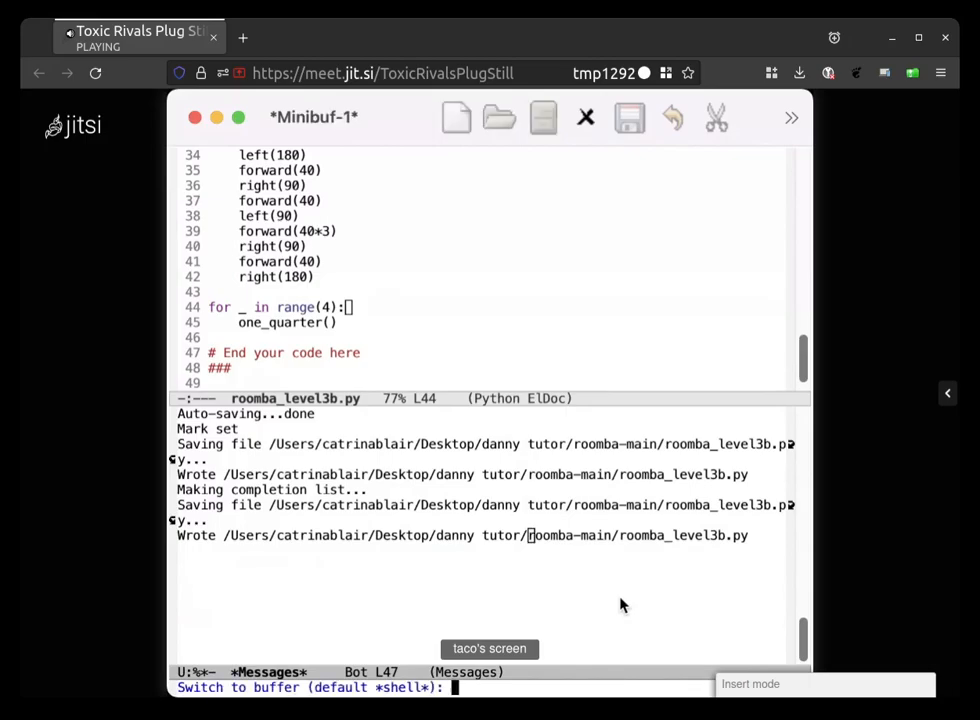
Step: Accept the default *shell* buffer to return to the shell
key(Return)
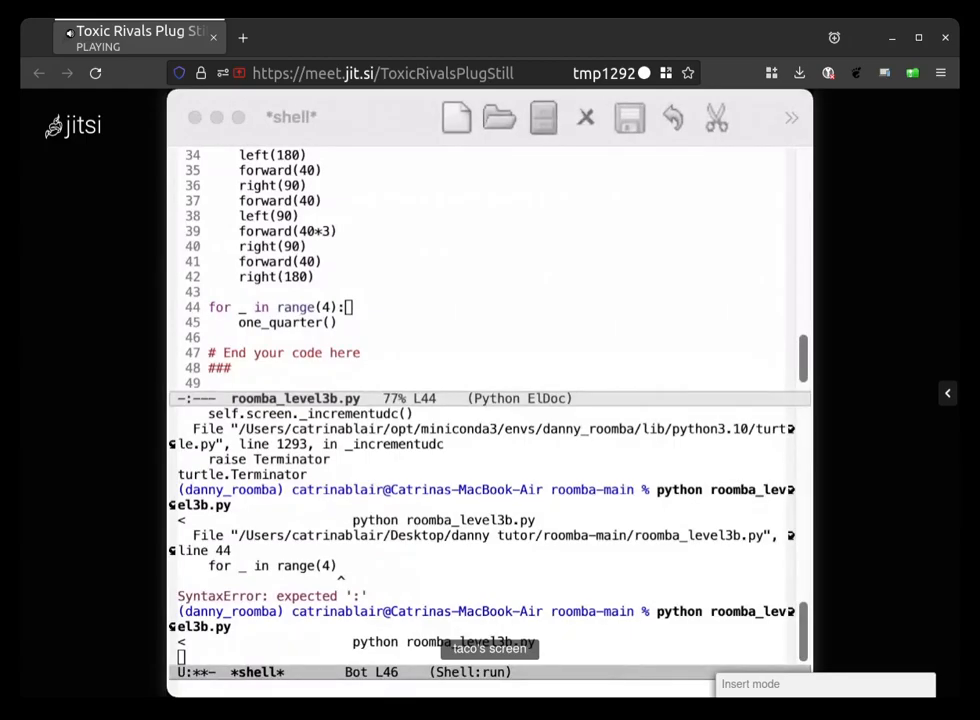
Step: Switch Jitsi to tile view and put danny's shared screen on the main stage
click(576, 661)
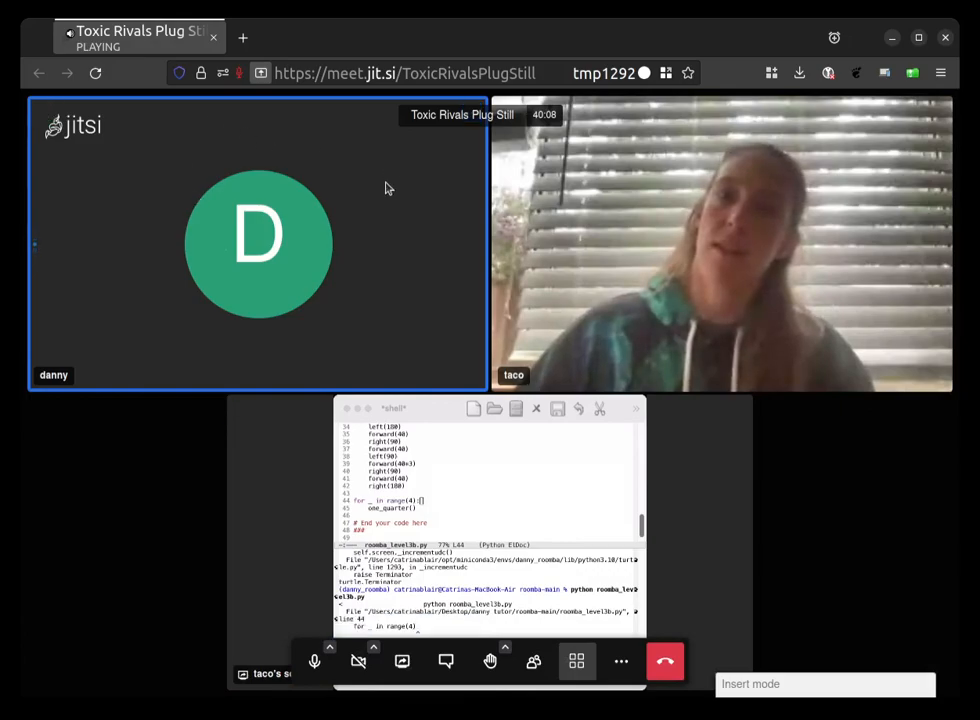
mouse_move(632, 461)
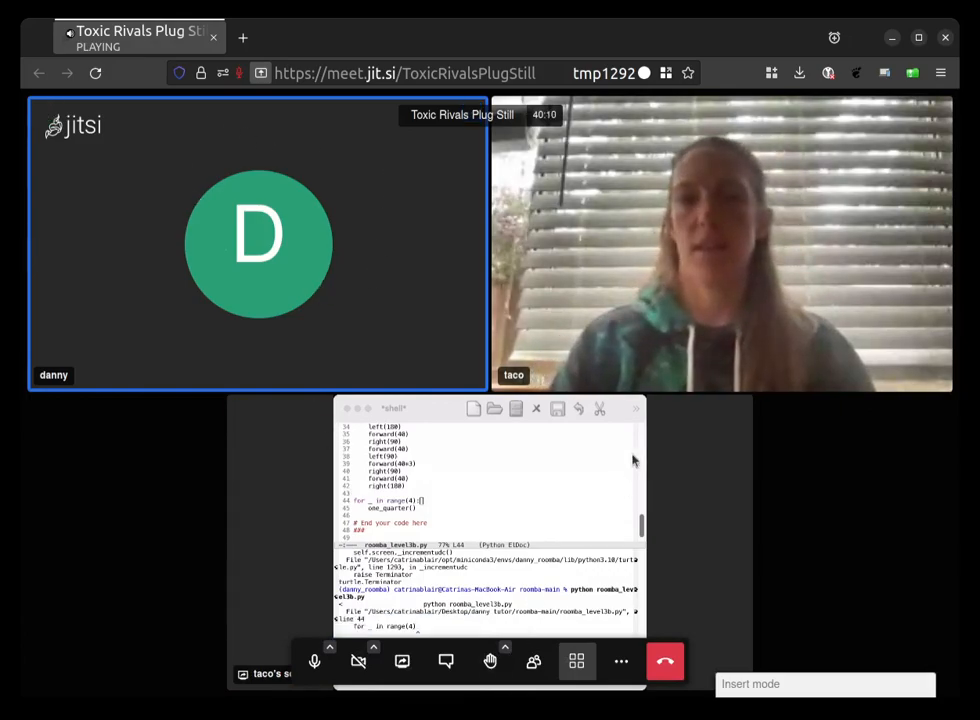
click(402, 661)
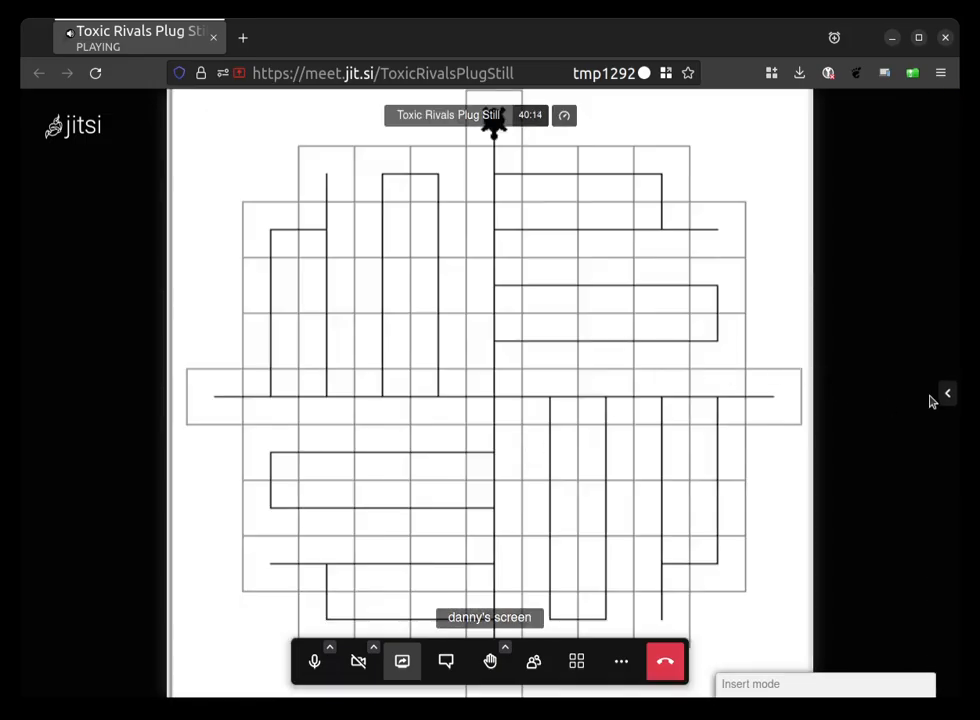
Step: Click the turtle window while it draws the four-quarter grid path
click(946, 393)
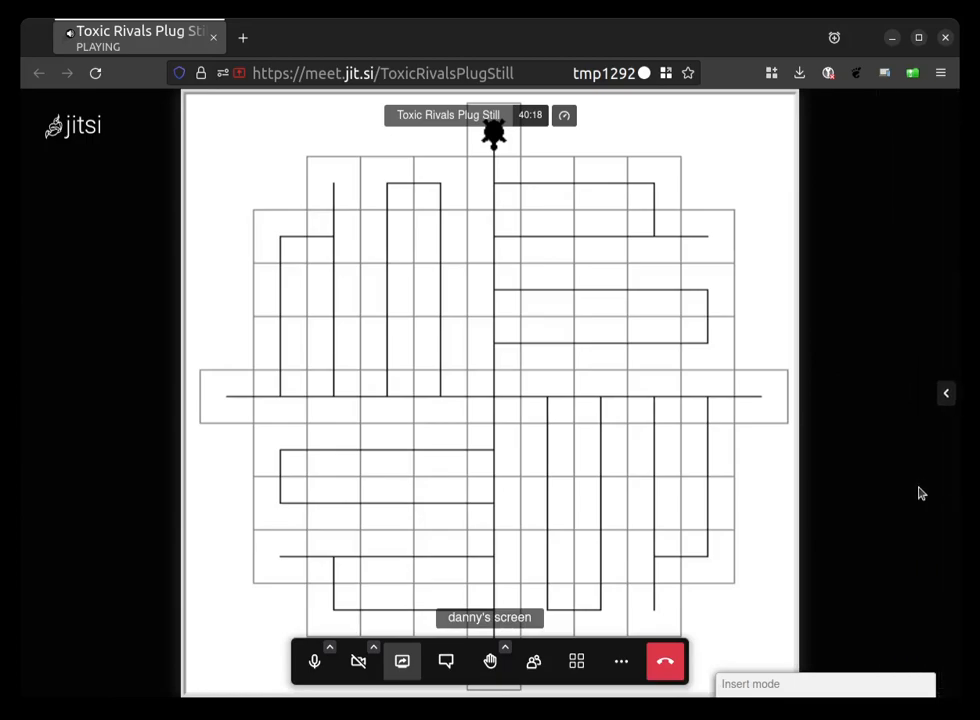
mouse_move(793, 345)
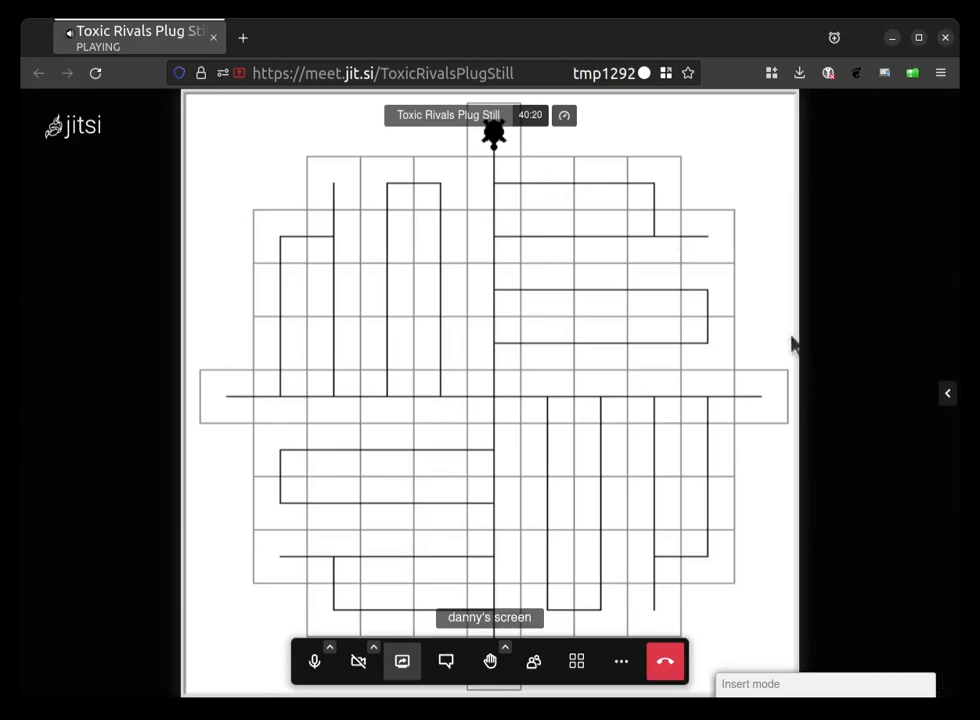